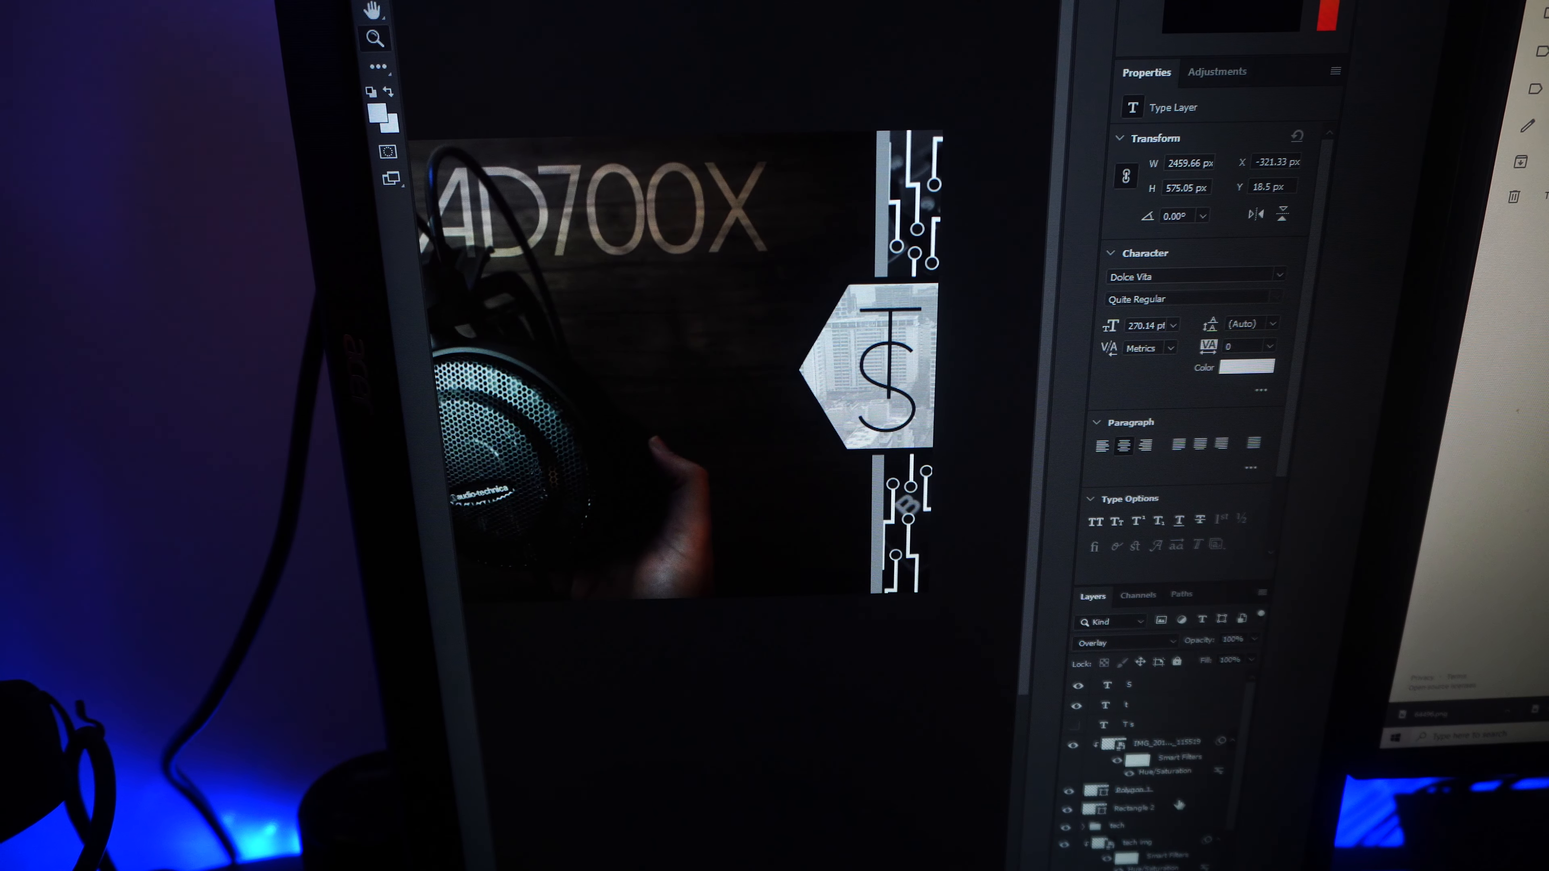
{"action": "scroll", "scroll_direction": "down", "scroll_amount": 3}
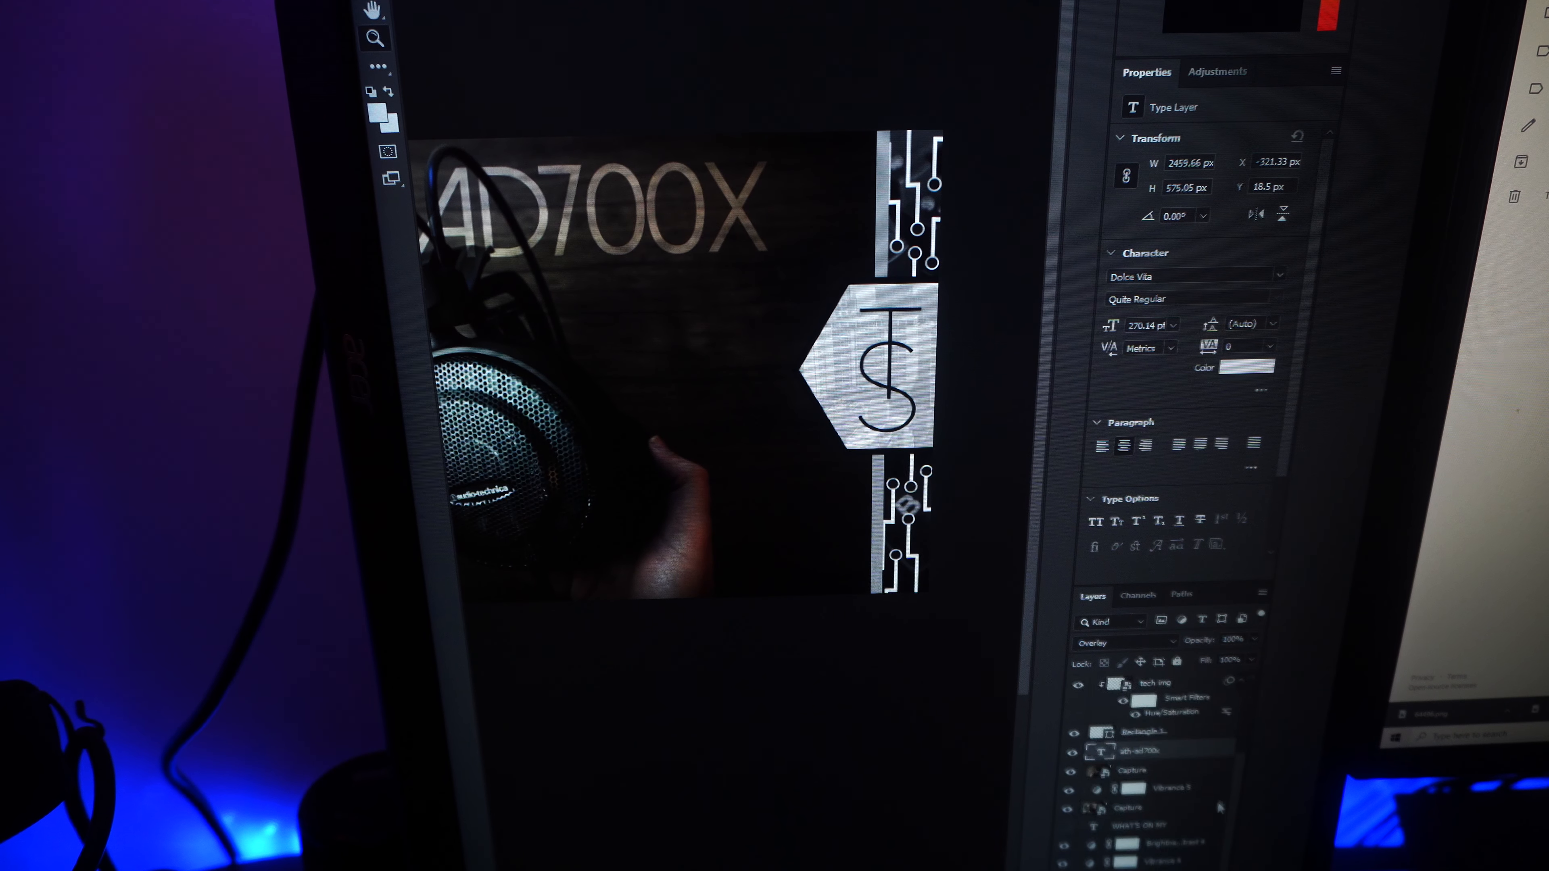